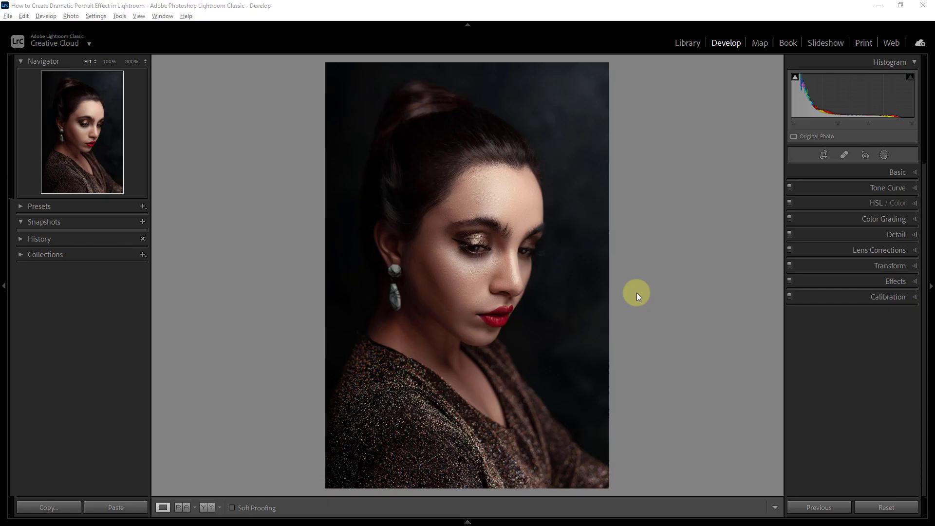
mouse_move(373, 277)
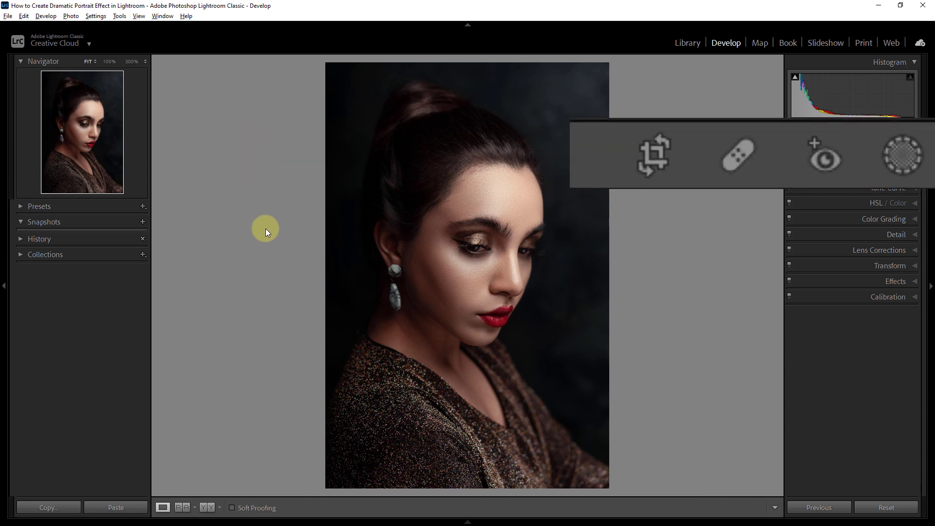
mouse_move(757, 216)
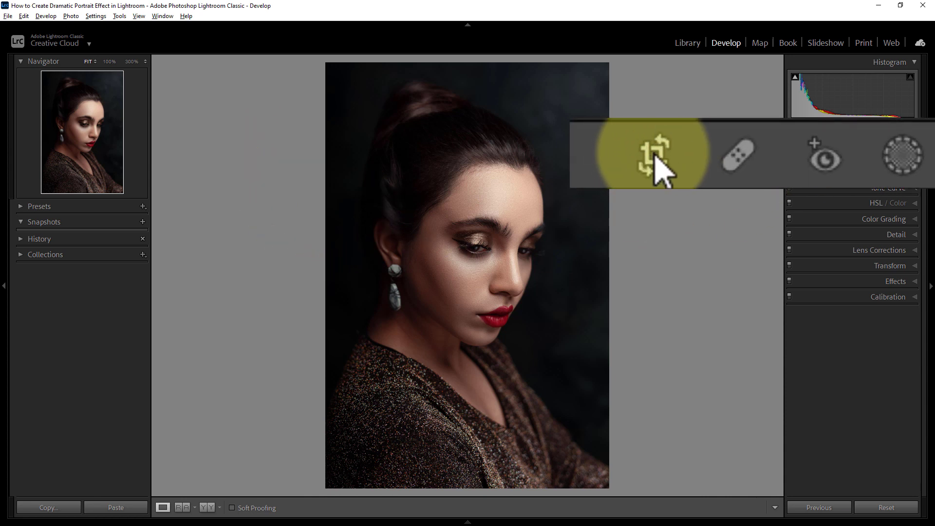
- Crop the portrait tighter around the woman's head and shoulders and apply it
click(652, 152)
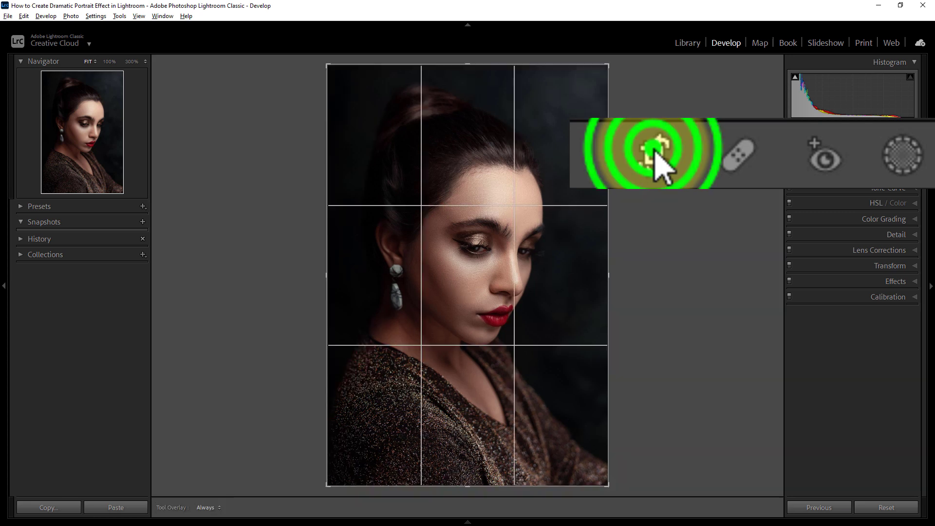
click(652, 156)
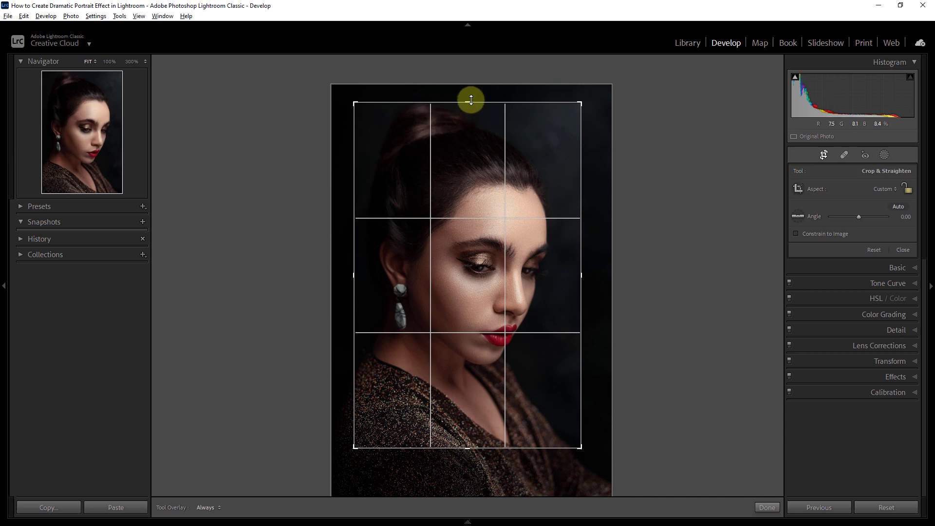
mouse_move(766, 484)
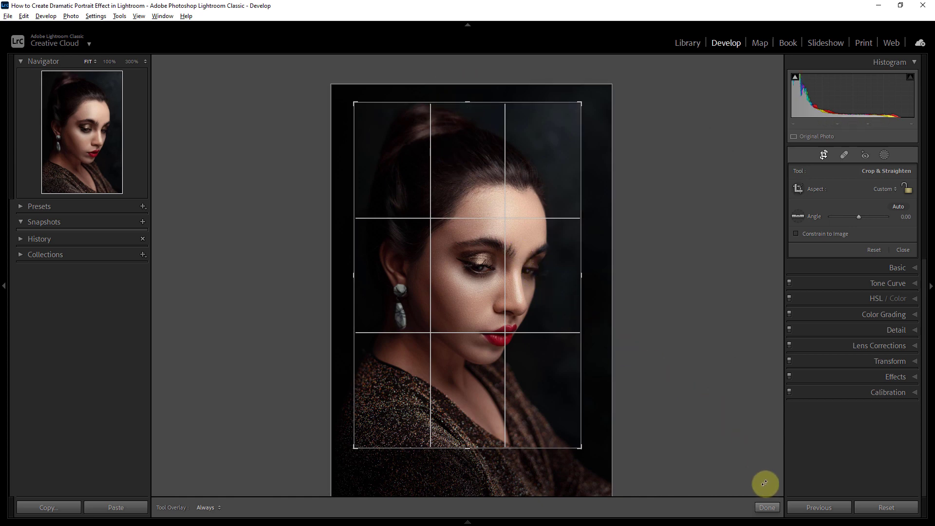
click(767, 506)
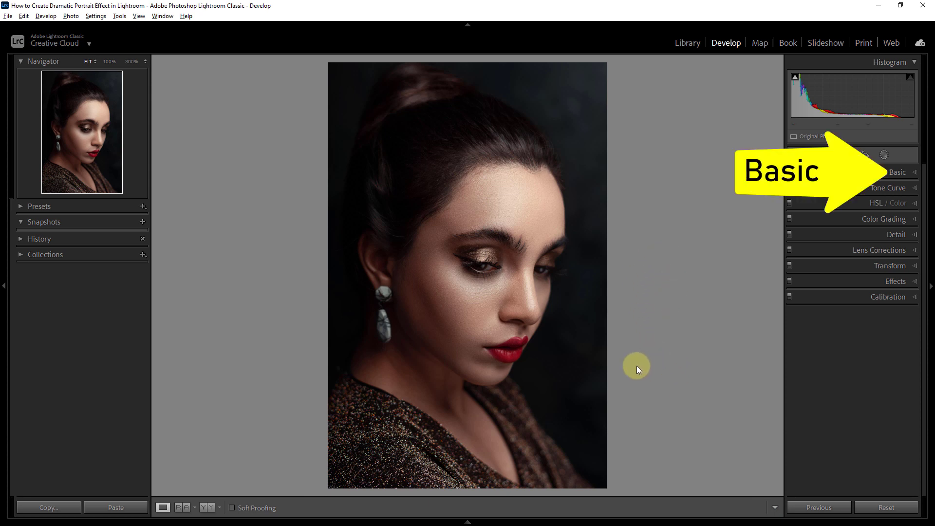
mouse_move(899, 172)
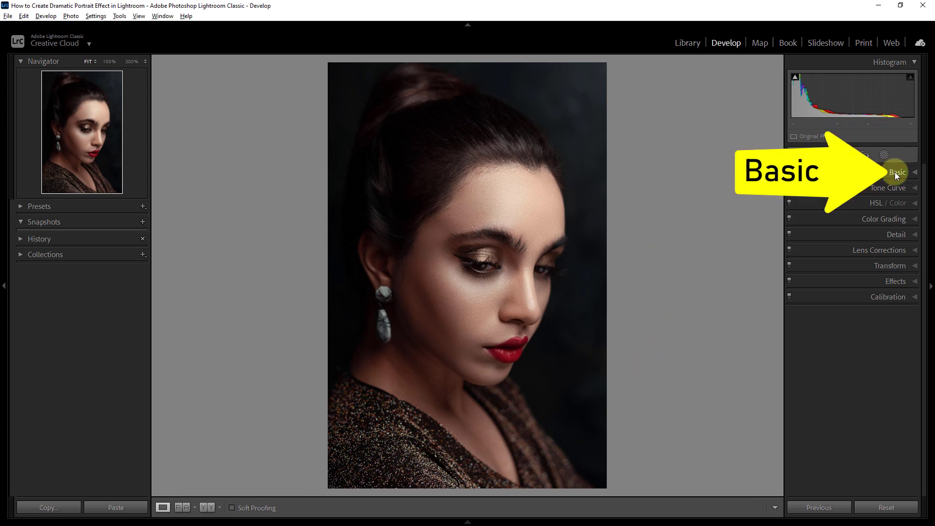
- Convert the portrait to Black & White in the Basic panel
click(898, 173)
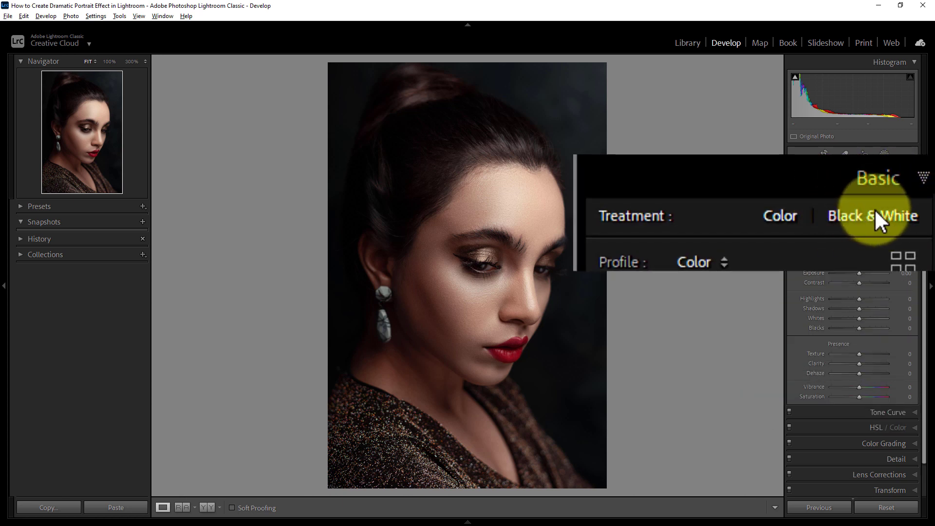
click(871, 215)
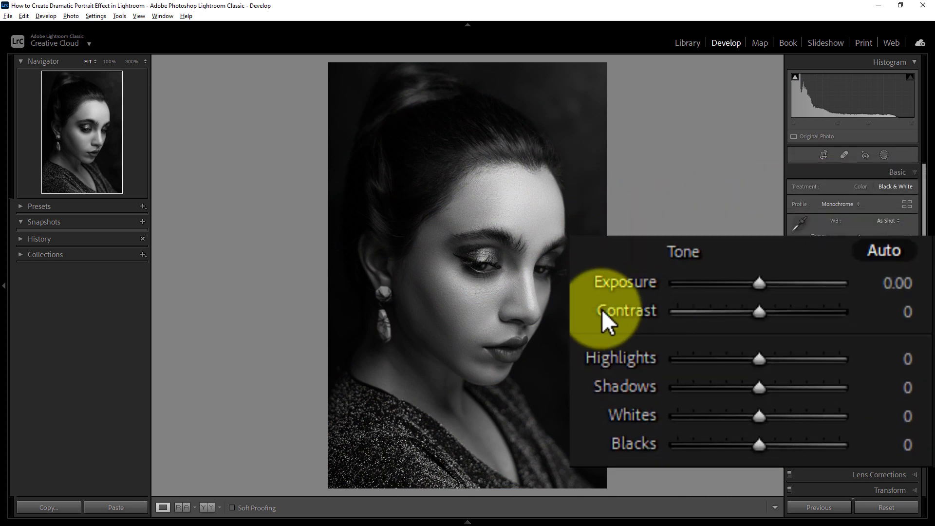
- Set Contrast to +35 and pull Highlights down to about -30
drag(776, 311, 768, 312)
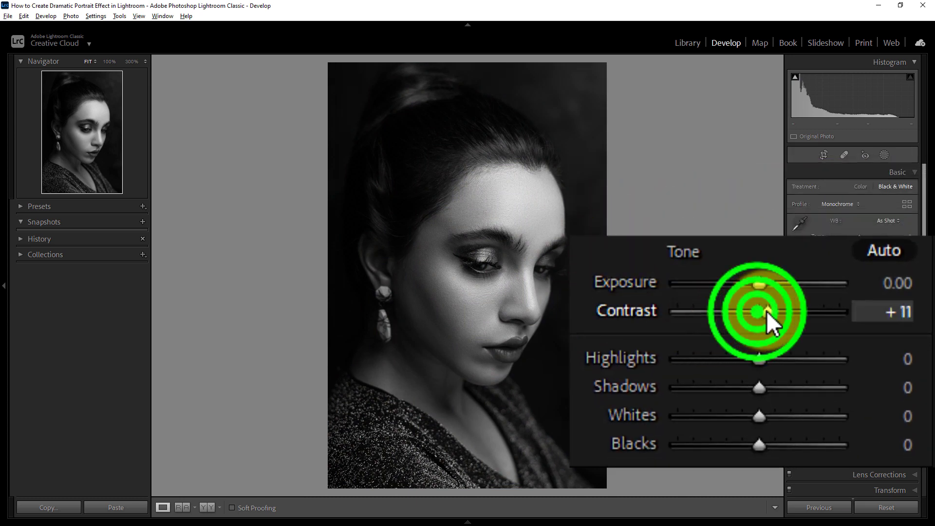
drag(758, 312, 796, 312)
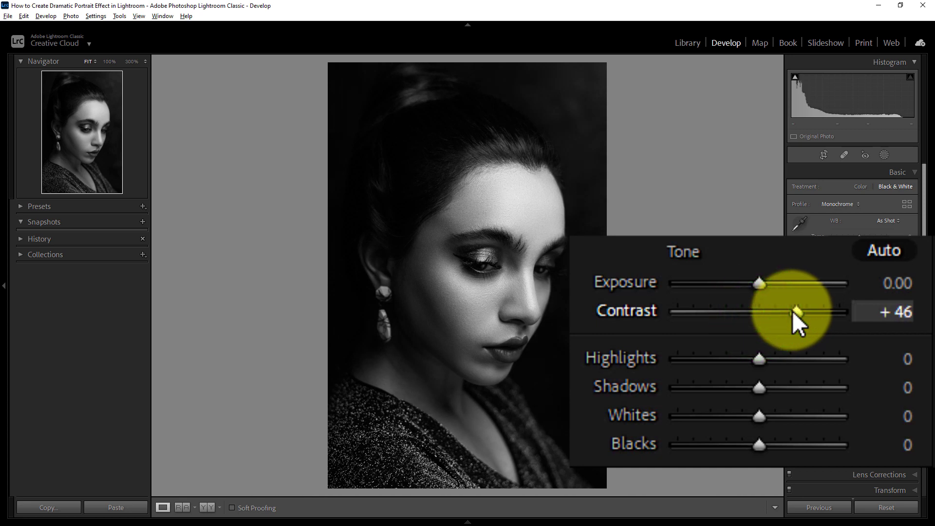
drag(797, 311, 781, 311)
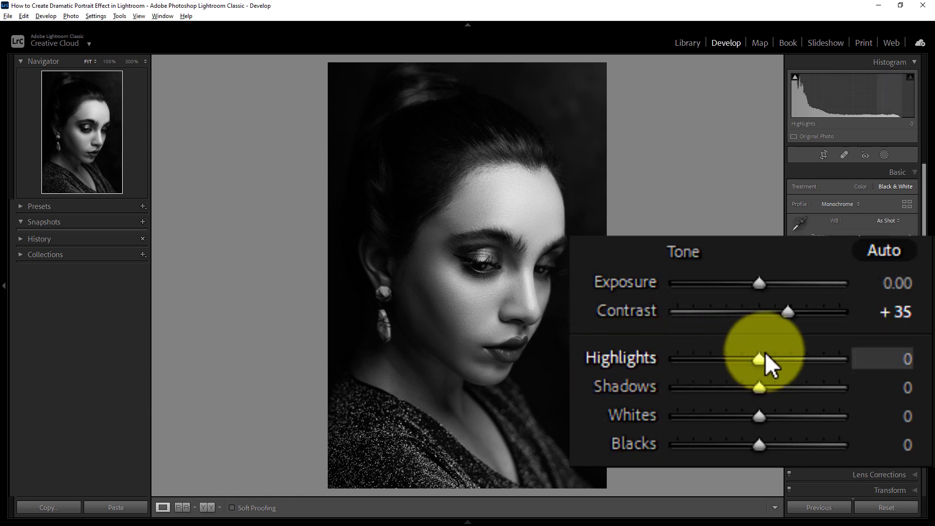
drag(760, 359, 754, 359)
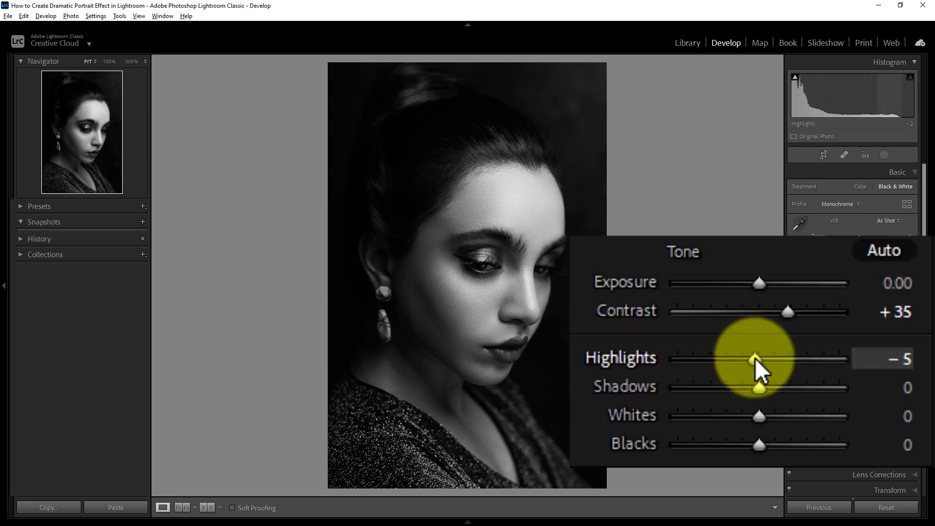
drag(758, 357, 734, 358)
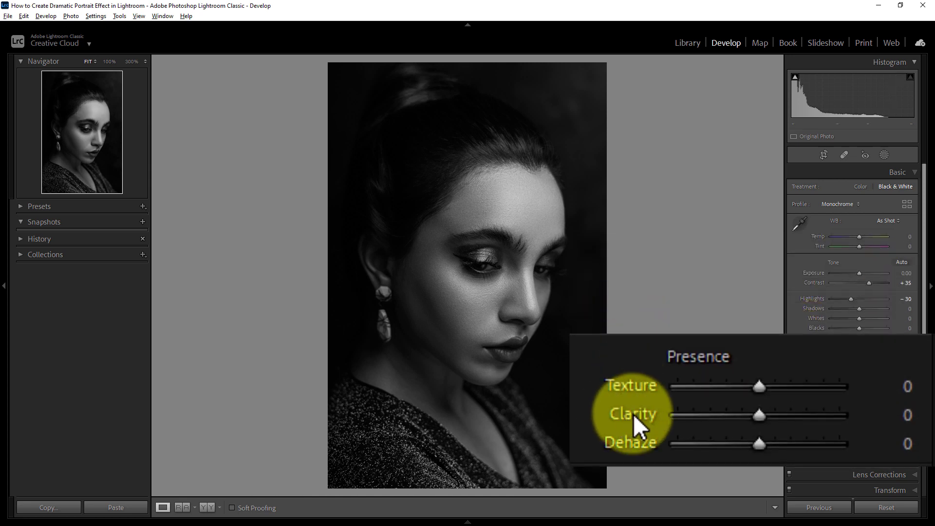
- Raise Clarity to around +56 for crisper skin and fabric detail
click(759, 415)
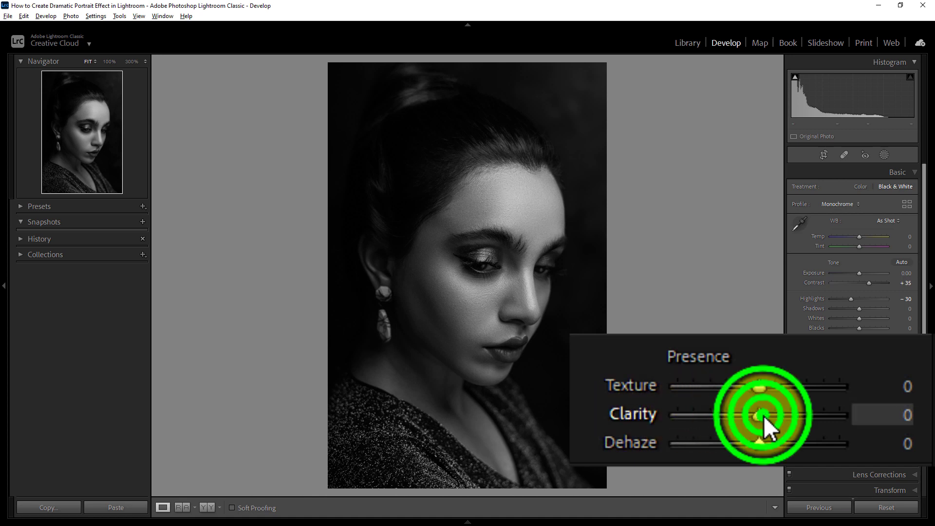
drag(760, 413, 805, 414)
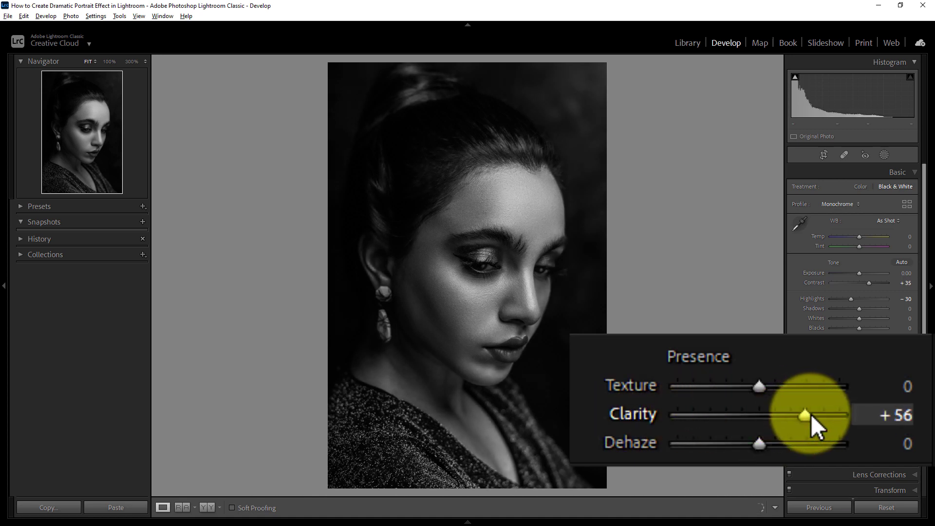
drag(804, 413, 823, 413)
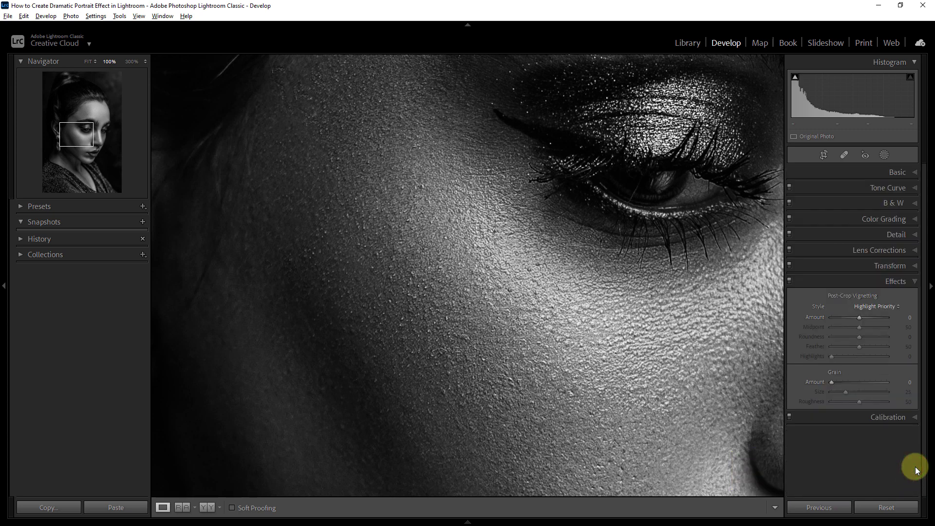
mouse_move(822, 386)
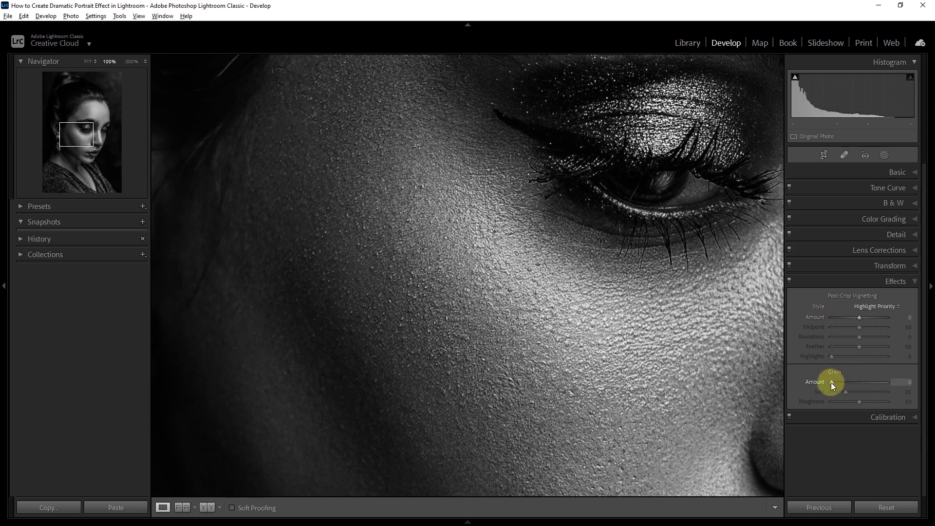
- Add film grain with the Amount raised to about 72
drag(840, 382, 854, 382)
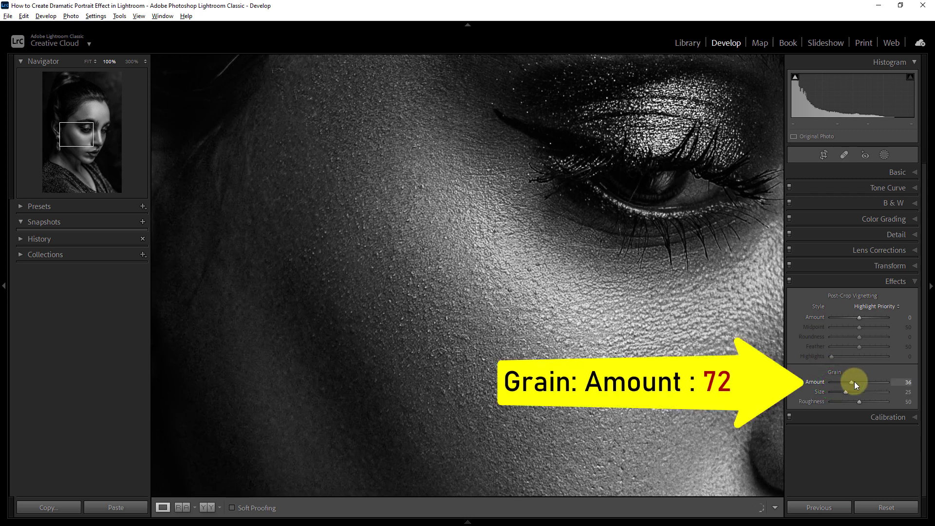
drag(854, 382, 882, 382)
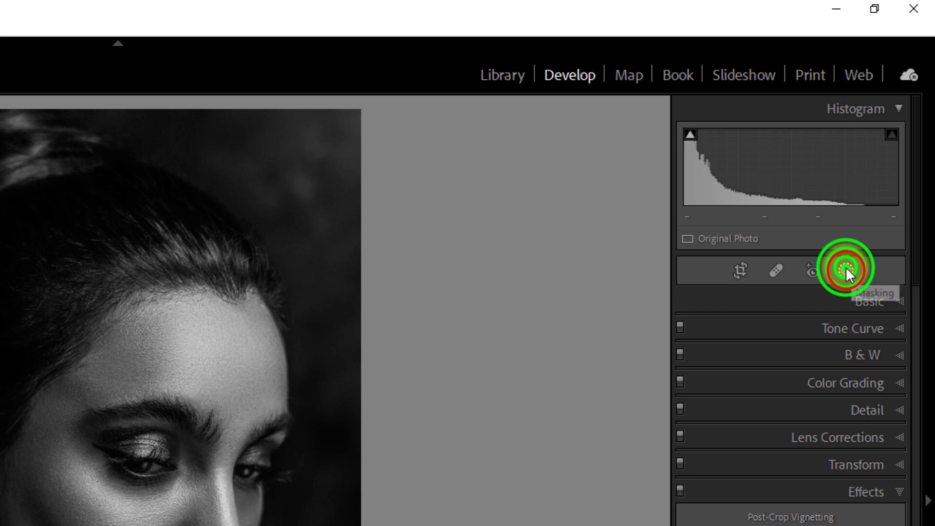
- Add a linear gradient mask over the lower left with Exposure -4.00 and Blacks -9
click(849, 271)
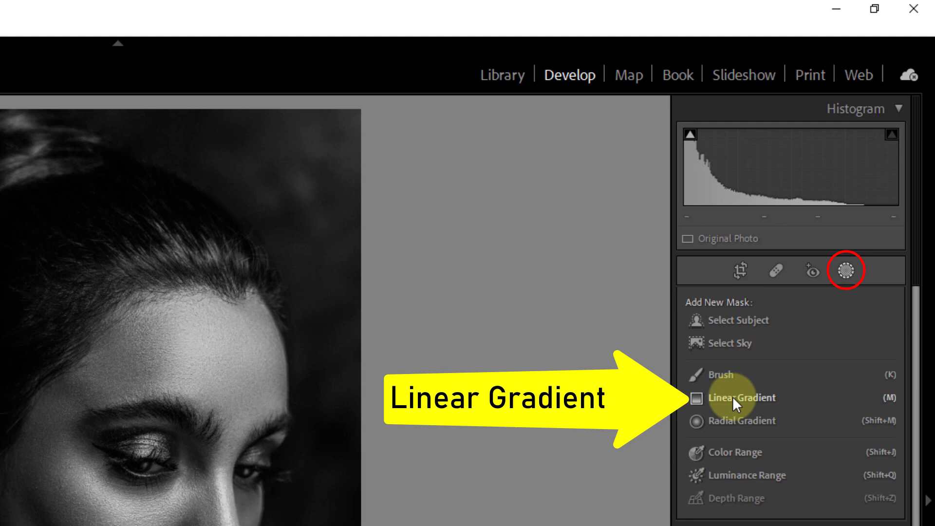
click(742, 397)
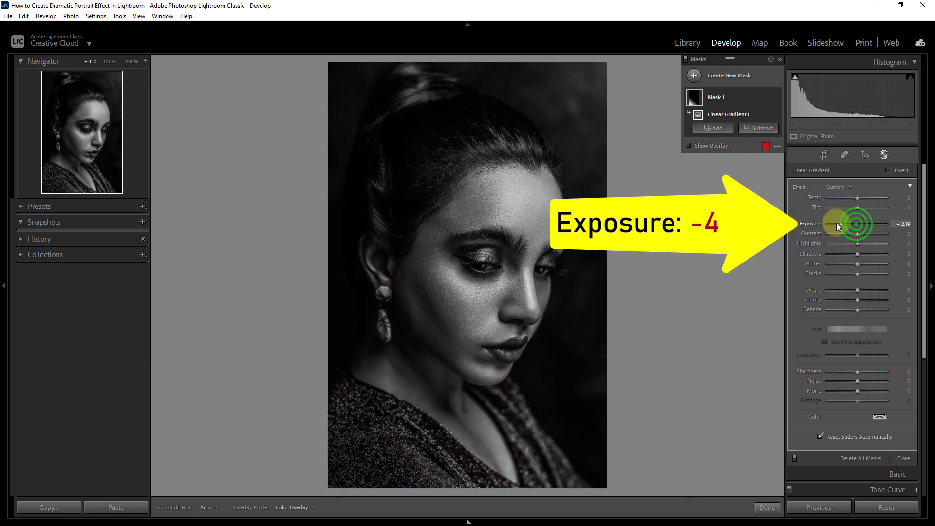
drag(870, 224, 829, 224)
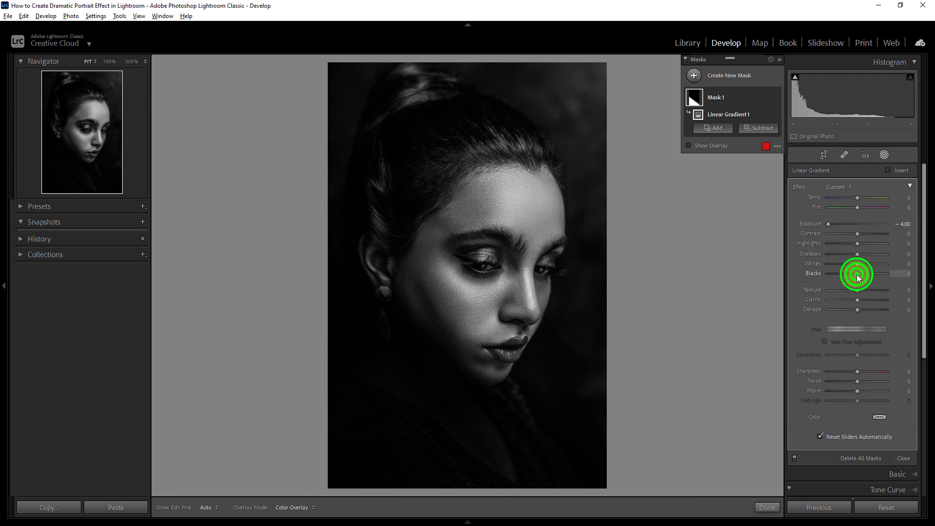
drag(857, 272, 852, 272)
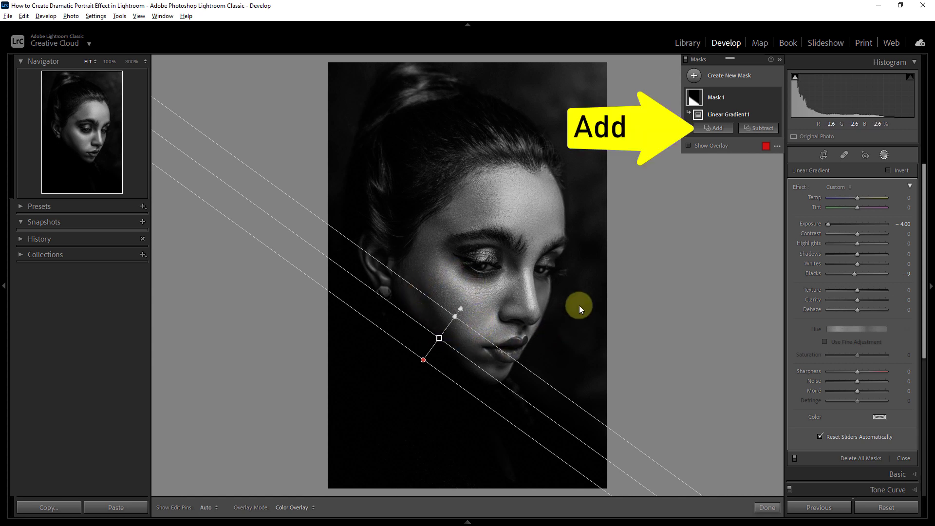
mouse_move(715, 129)
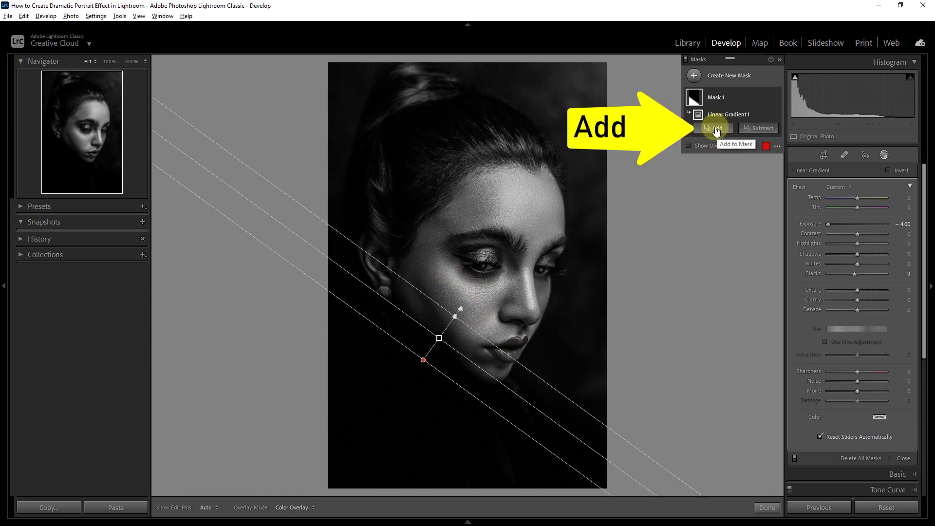
- Add a second linear gradient to the mask darkening the left edge while keeping the face bright
click(716, 128)
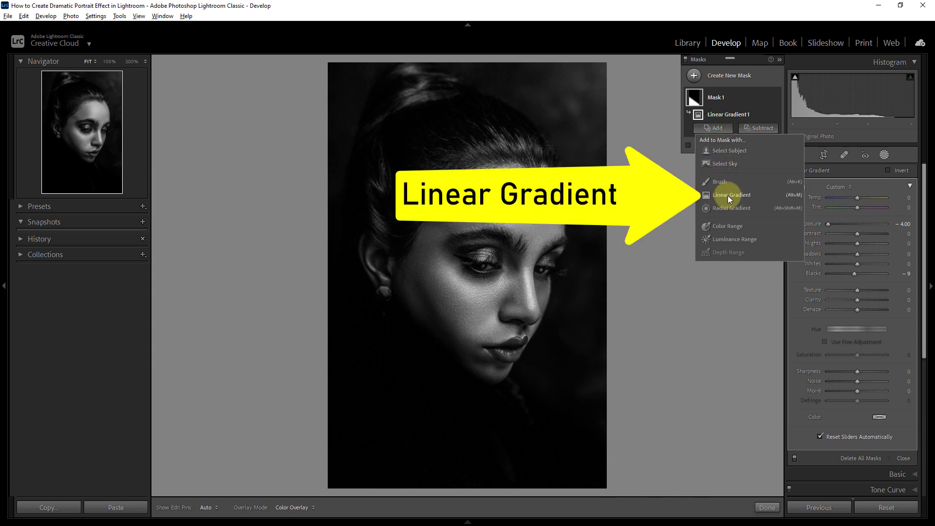
click(729, 194)
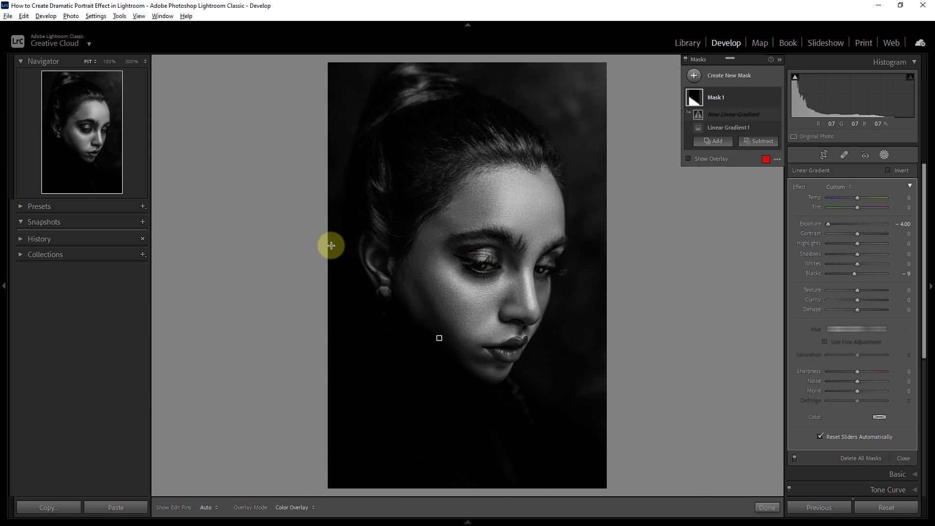
drag(331, 245, 405, 242)
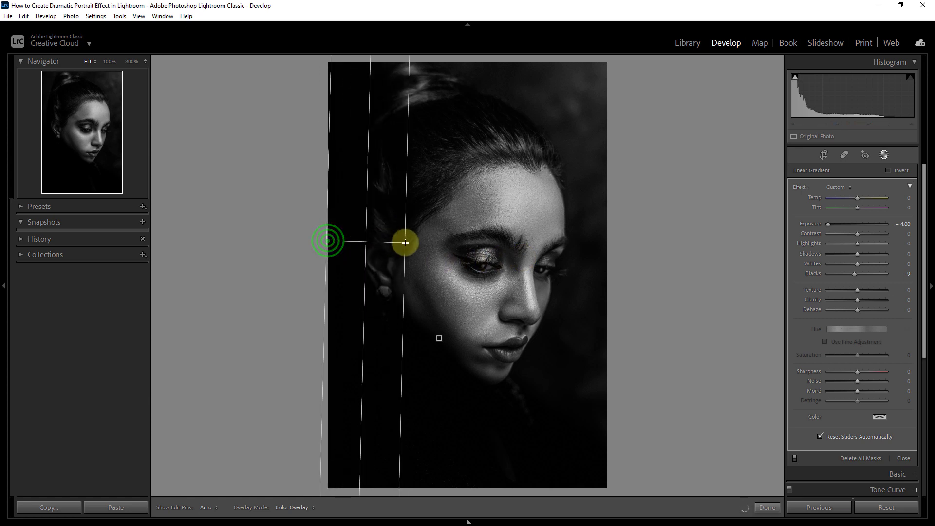
drag(405, 242, 449, 239)
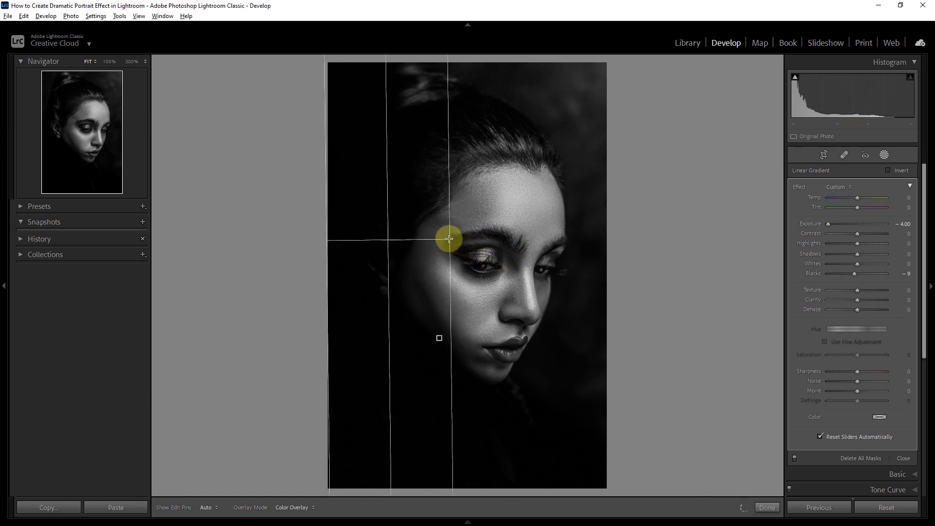
drag(448, 240, 438, 240)
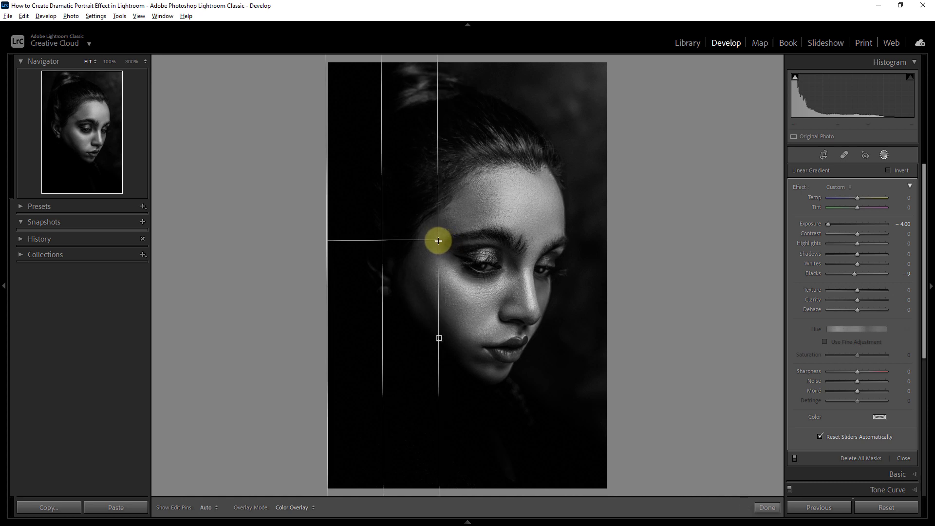
drag(438, 241, 428, 240)
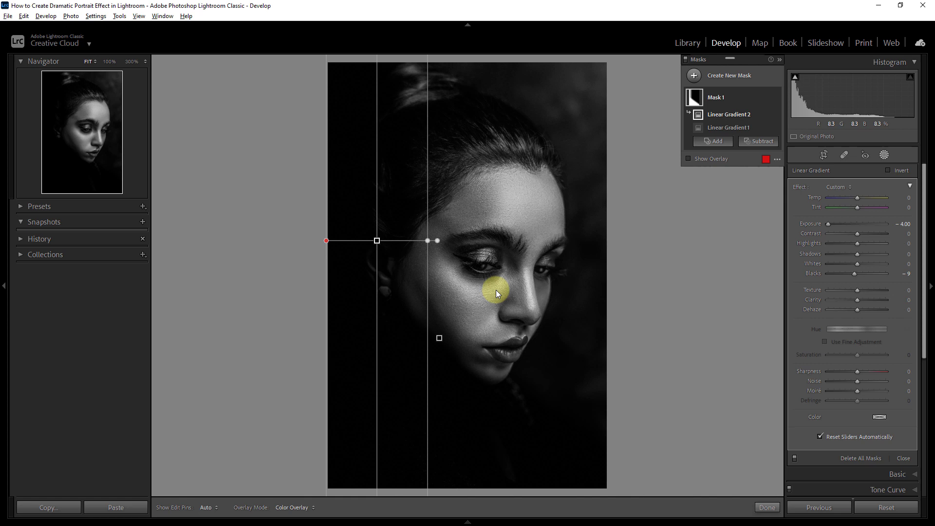
click(767, 507)
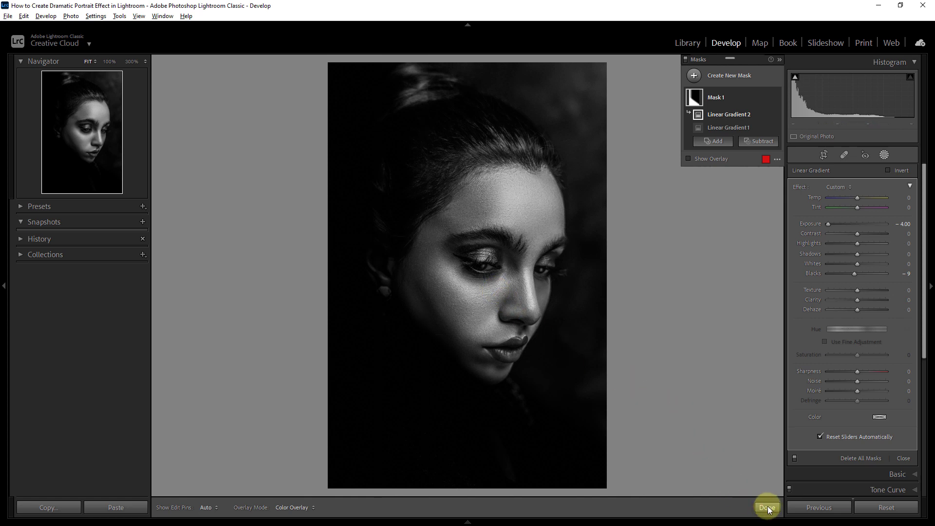
- Exit masking and show the colour original and black-and-white edit side by side
click(767, 507)
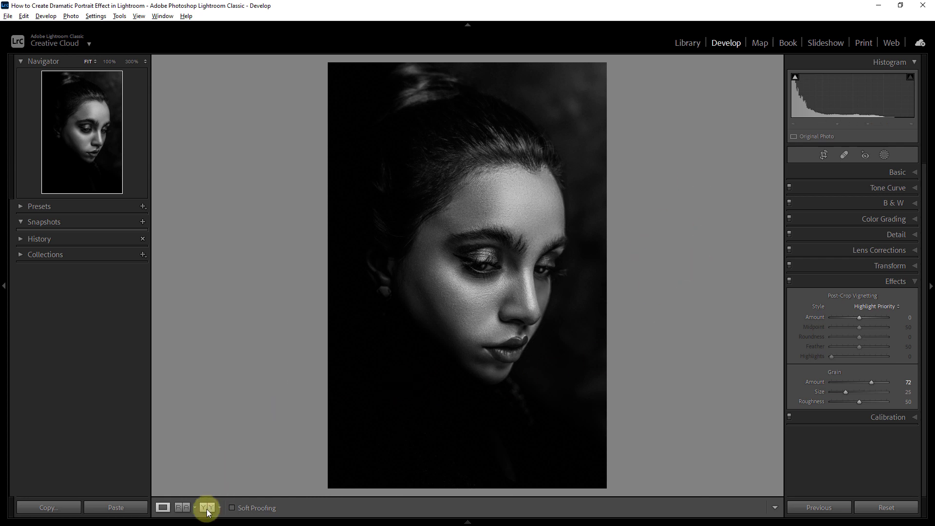
click(206, 507)
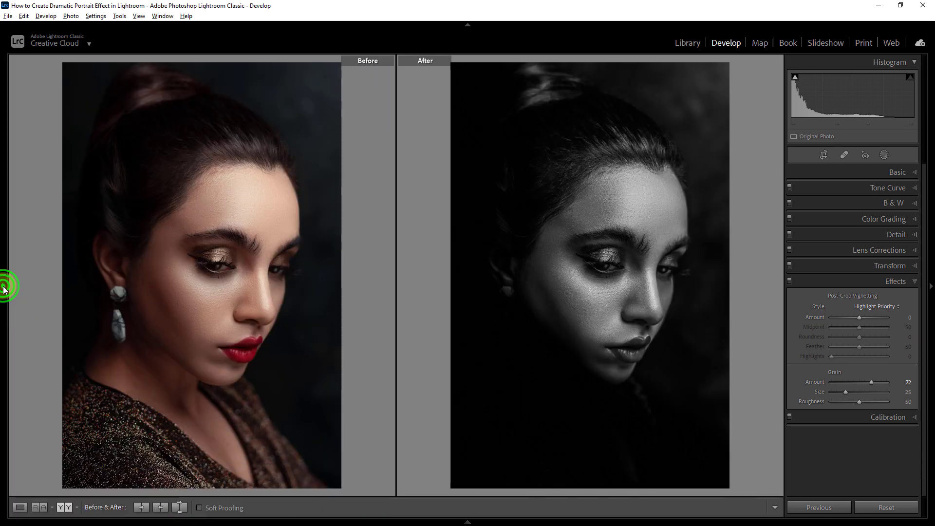